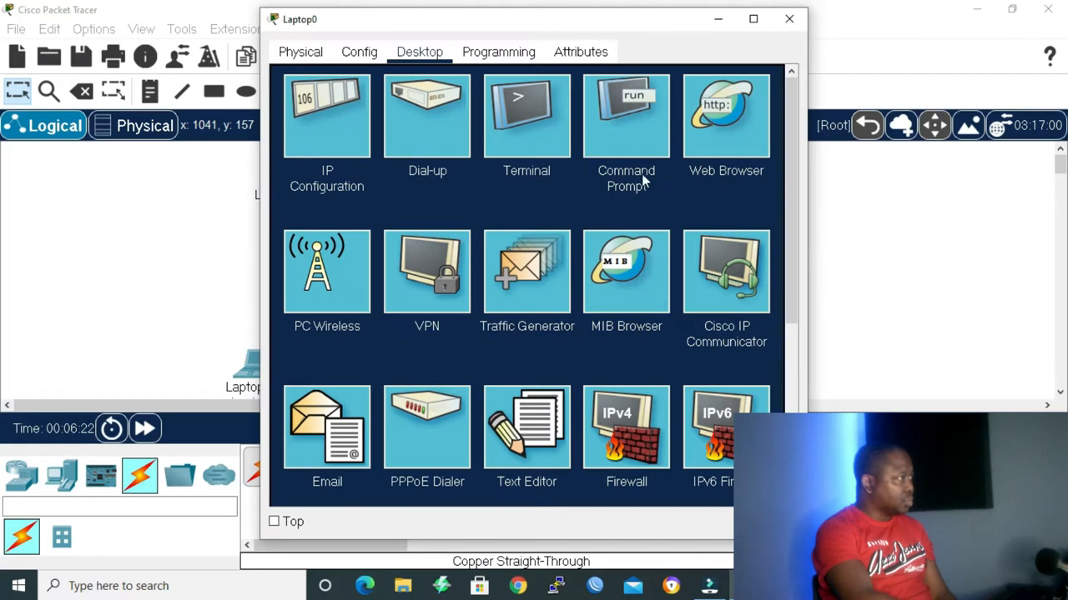
From Laptop0's command prompt, ping 10.10.1.20, 10.10.1.30 and 10.10.1.40 successfully.
{"action": "left_click", "coordinate": [625, 117]}
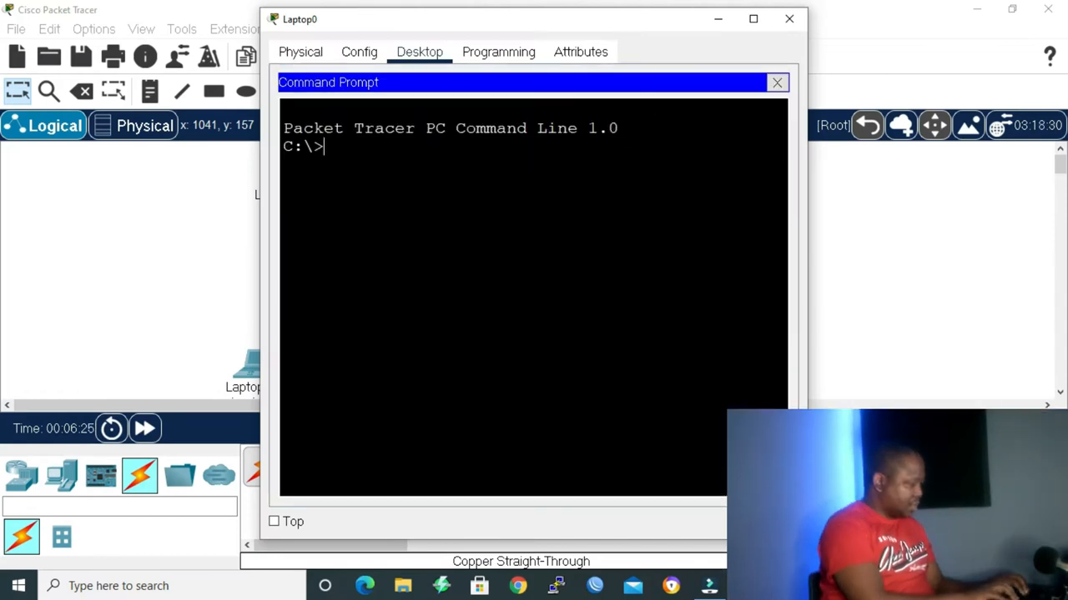
{"action": "type", "text": "ping 10.10.1.20"}
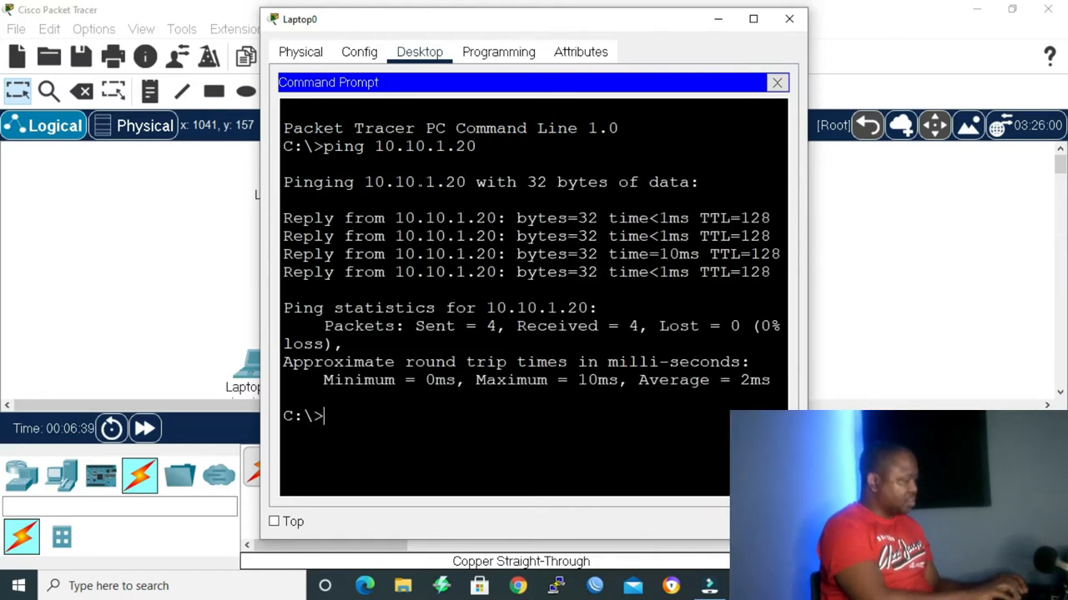
{"action": "type", "text": "ping"}
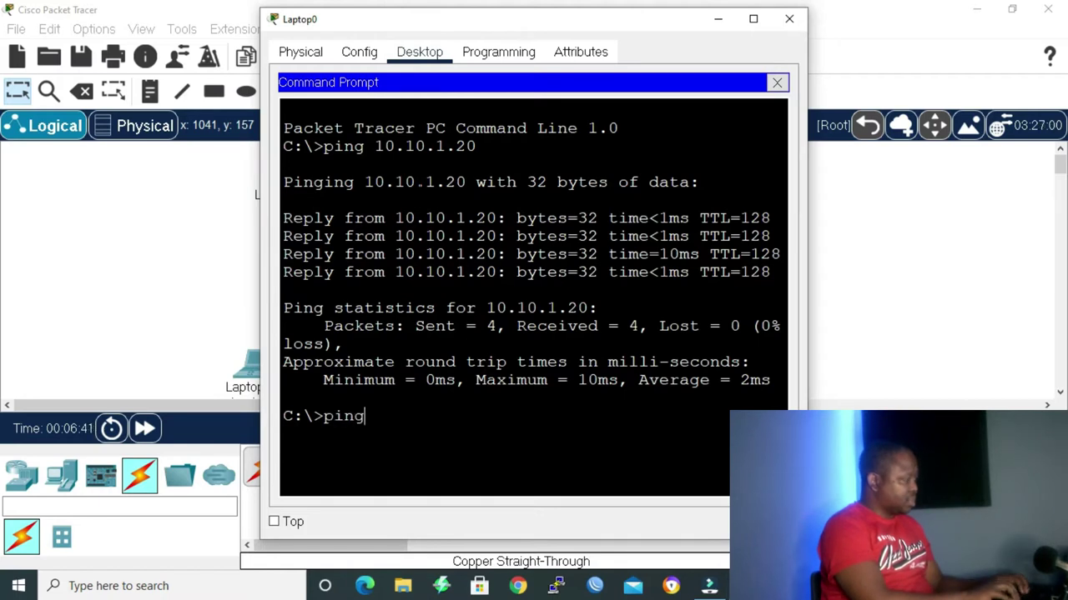
{"action": "type", "text": "10.1"}
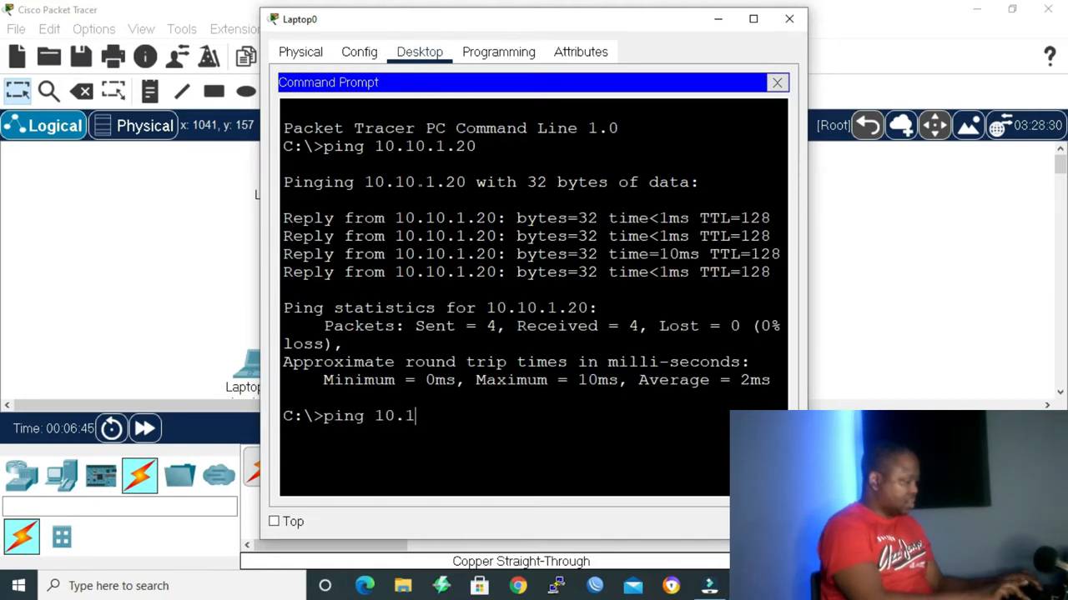
{"action": "type", "text": "0.10.1.30"}
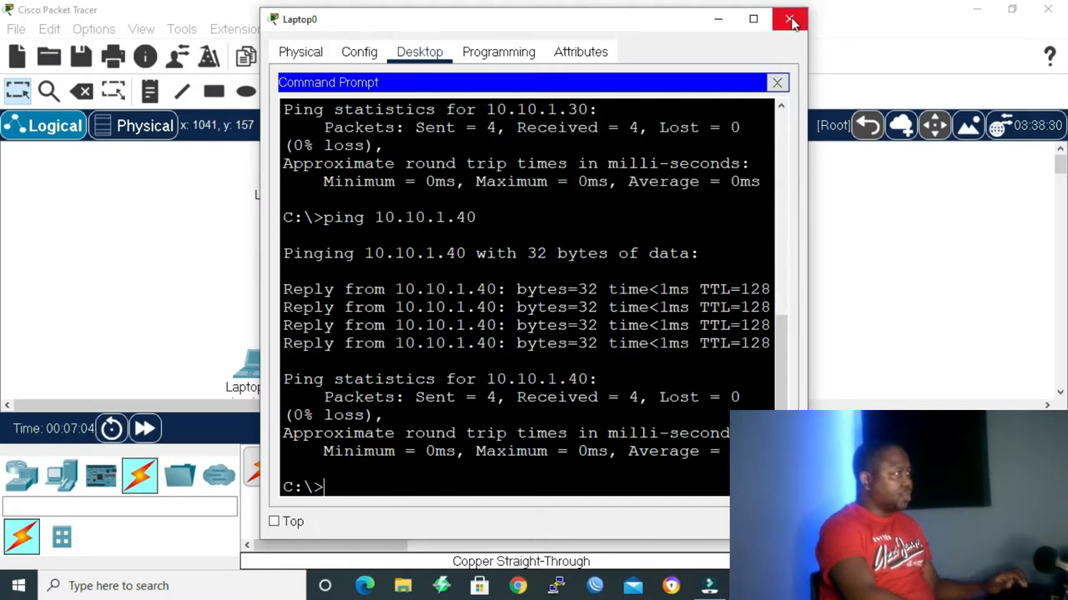
Close Laptop0, enter privileged mode on Switch0 with 'enable', and begin a 'show int' command.
{"action": "left_click", "coordinate": [790, 20]}
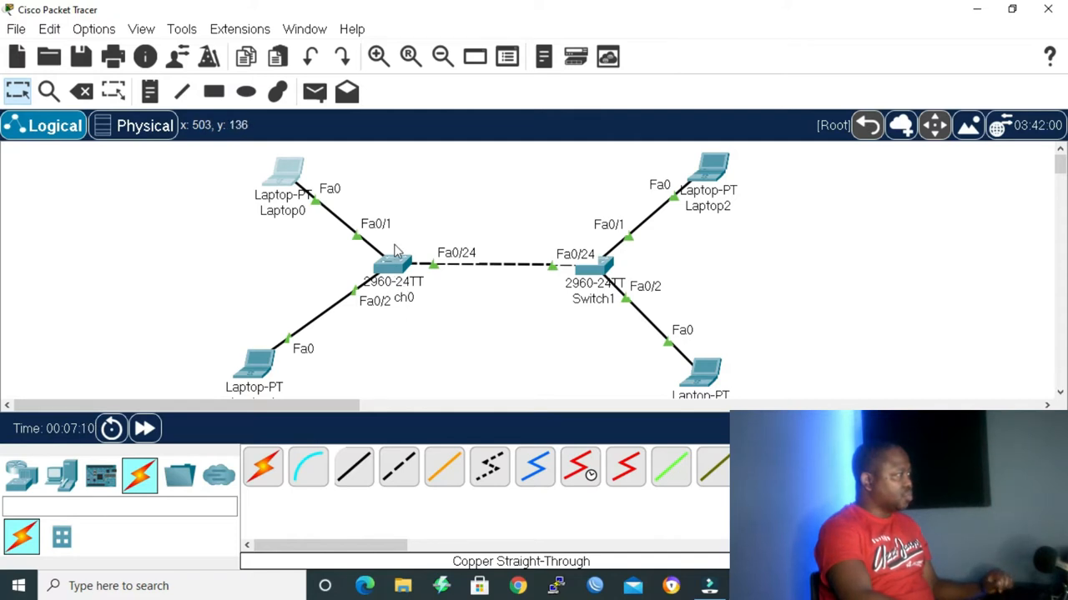
{"action": "mouse_move", "coordinate": [807, 277]}
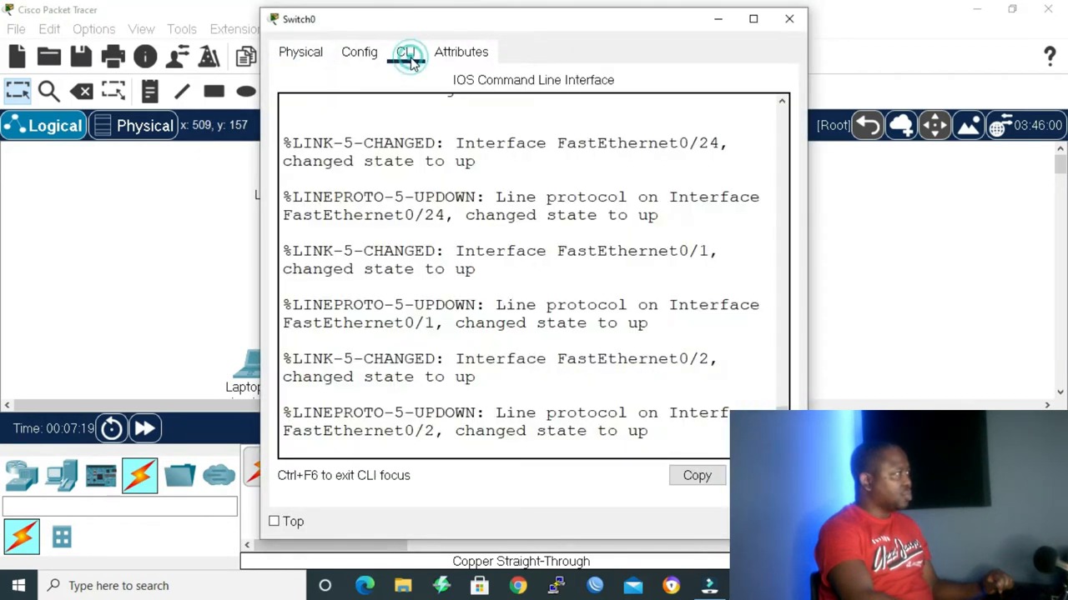
{"action": "type", "text": "en"}
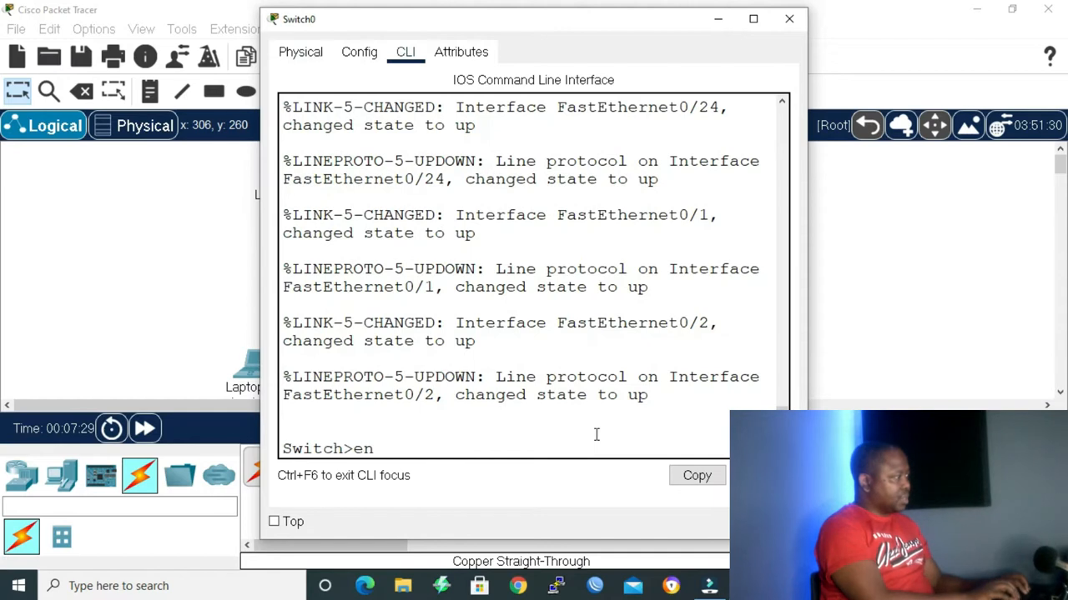
{"action": "type", "text": "able"}
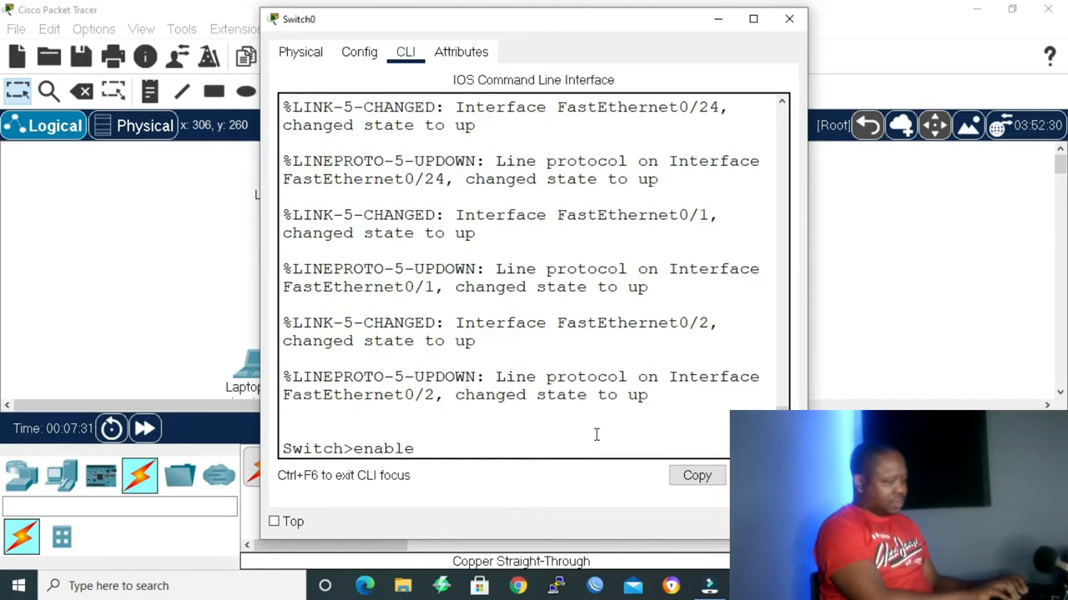
{"action": "key", "text": "Return"}
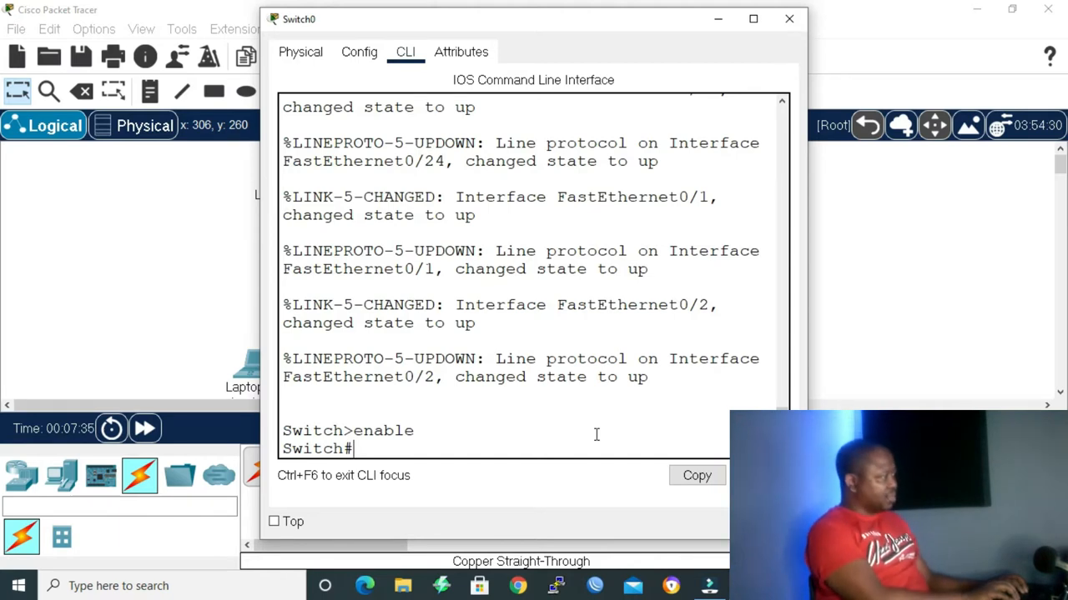
{"action": "type", "text": "show port-security"}
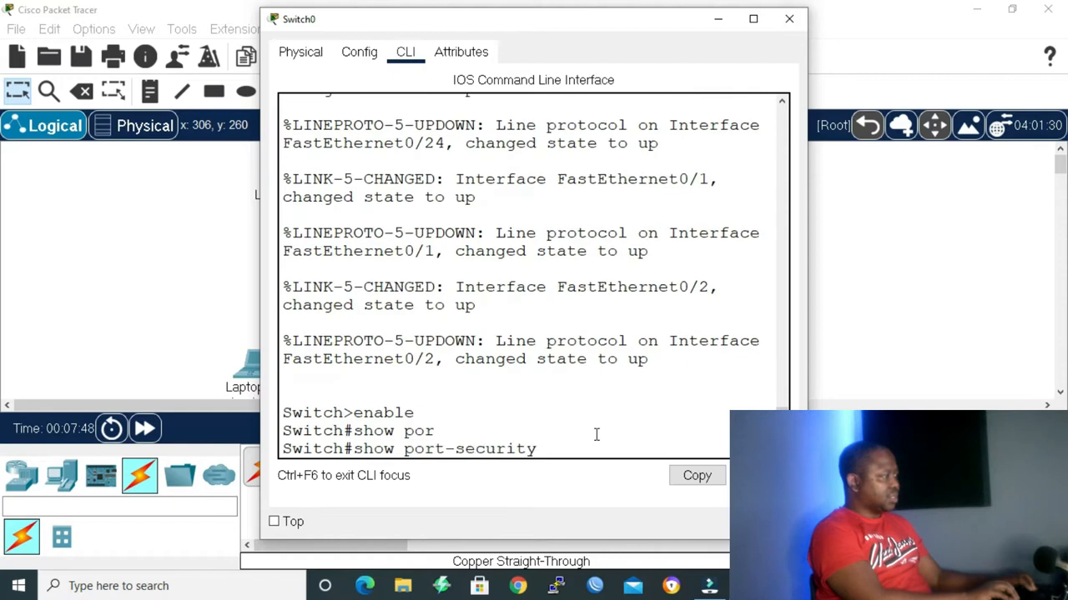
{"action": "type", "text": "int"}
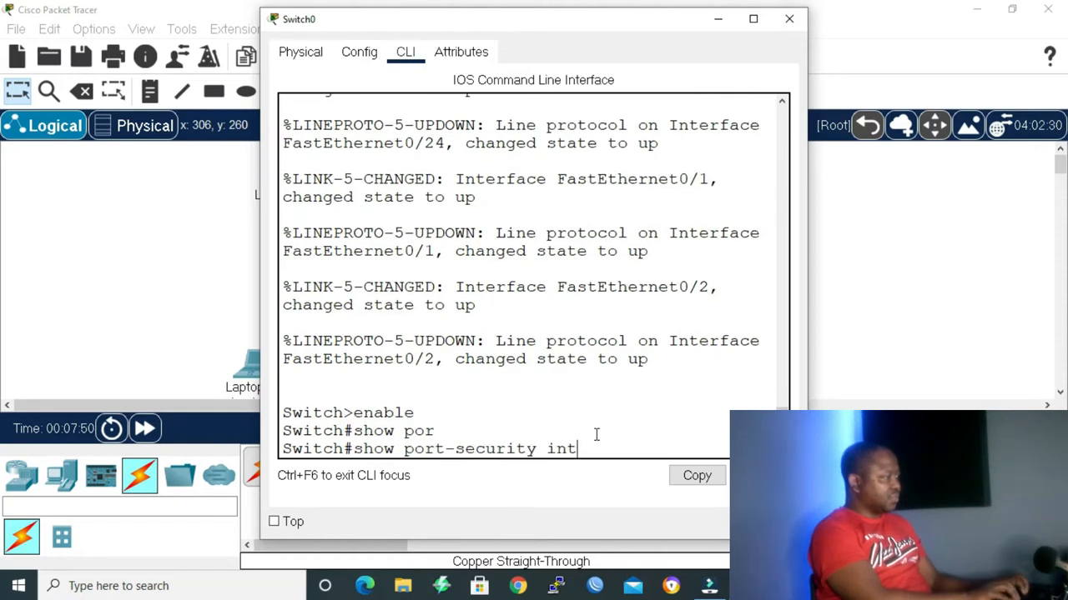
Run 'show port-security int fa0/1' showing security disabled, shutdown mode, max one MAC.
{"action": "type", "text": "fa0/1"}
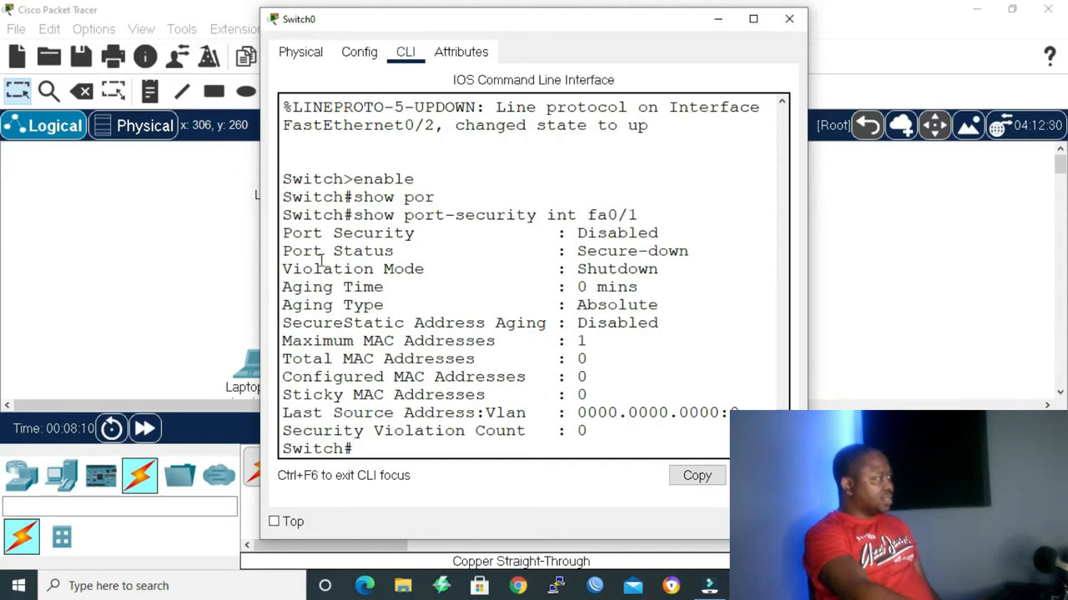
{"action": "mouse_move", "coordinate": [842, 247]}
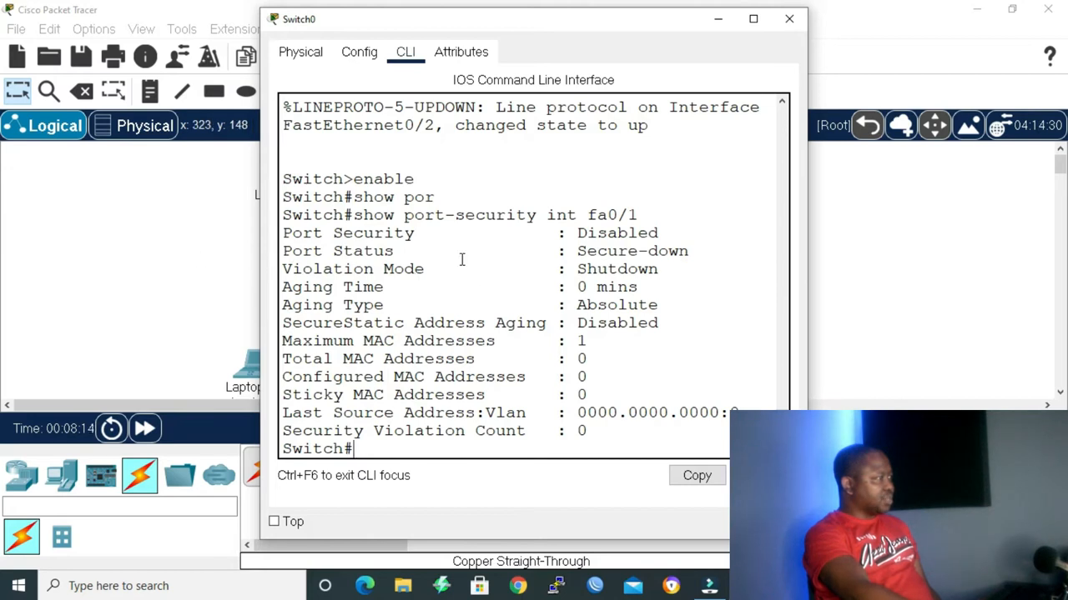
{"action": "mouse_move", "coordinate": [701, 267]}
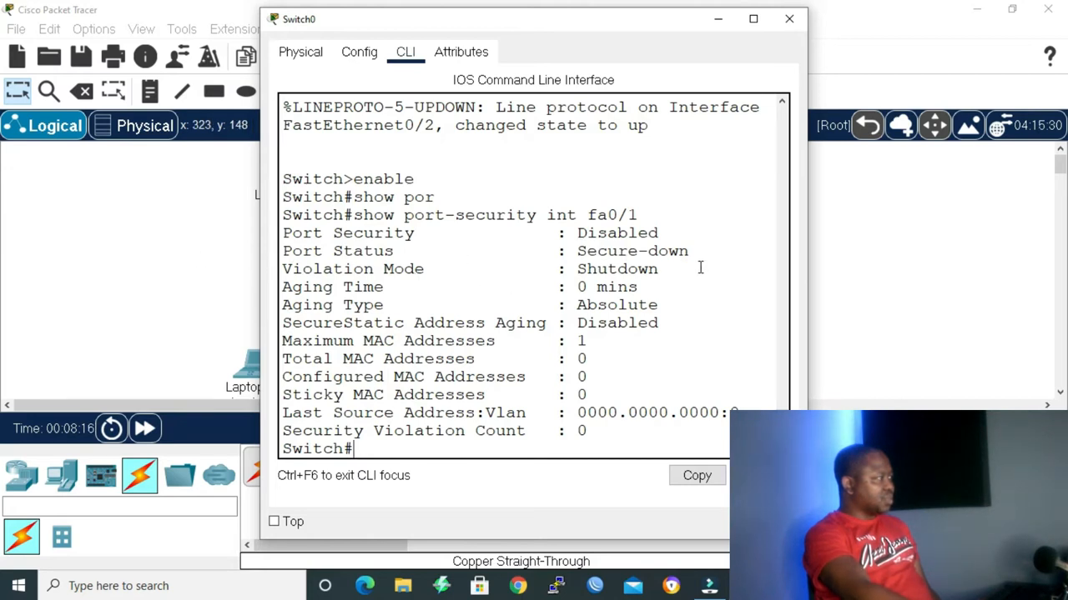
{"action": "mouse_move", "coordinate": [648, 284]}
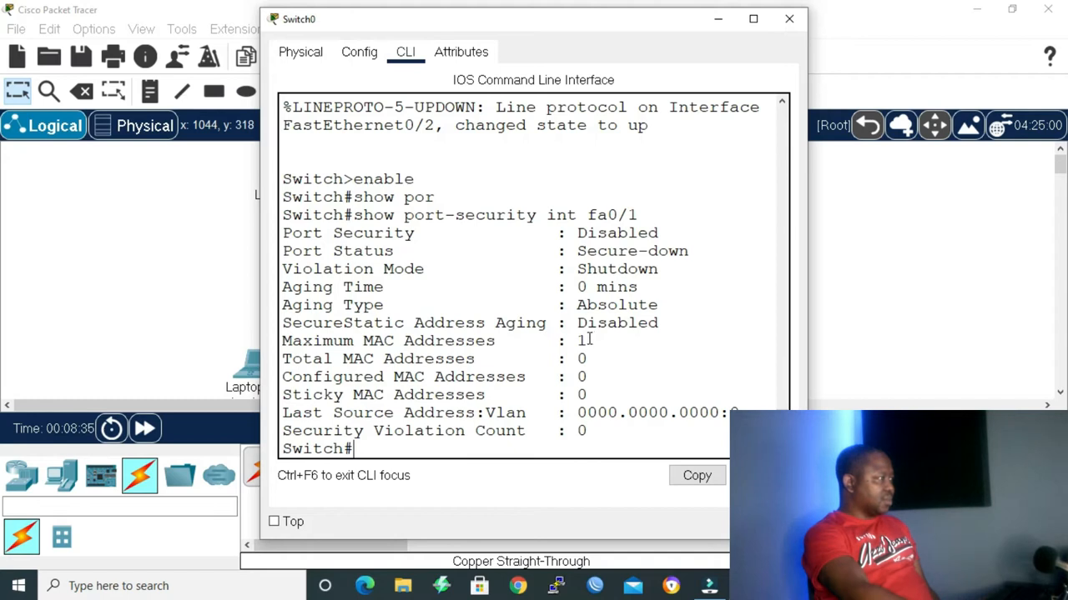
{"action": "mouse_move", "coordinate": [661, 312]}
{"action": "type", "text": "conf t"}
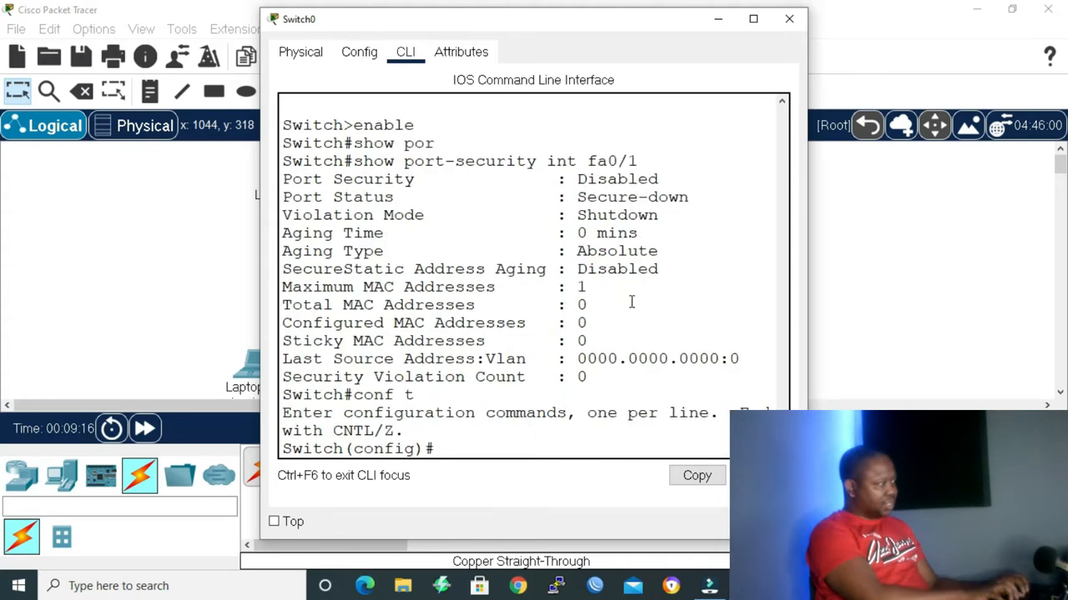
Enter interface configuration mode for Fa0/1 with 'int fa0/1'.
{"action": "type", "text": "int"}
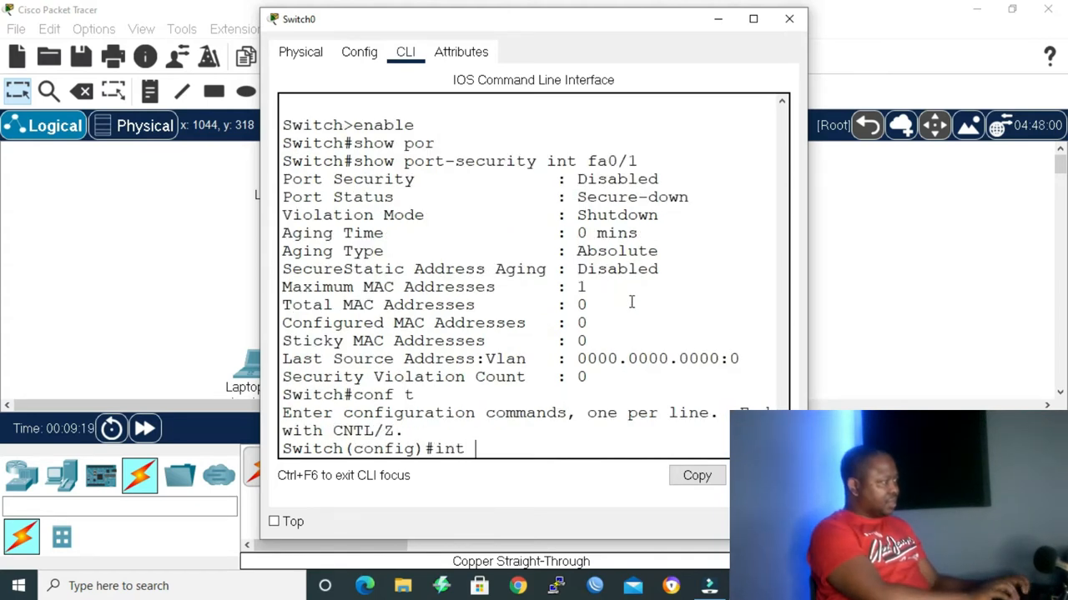
{"action": "type", "text": "fa"}
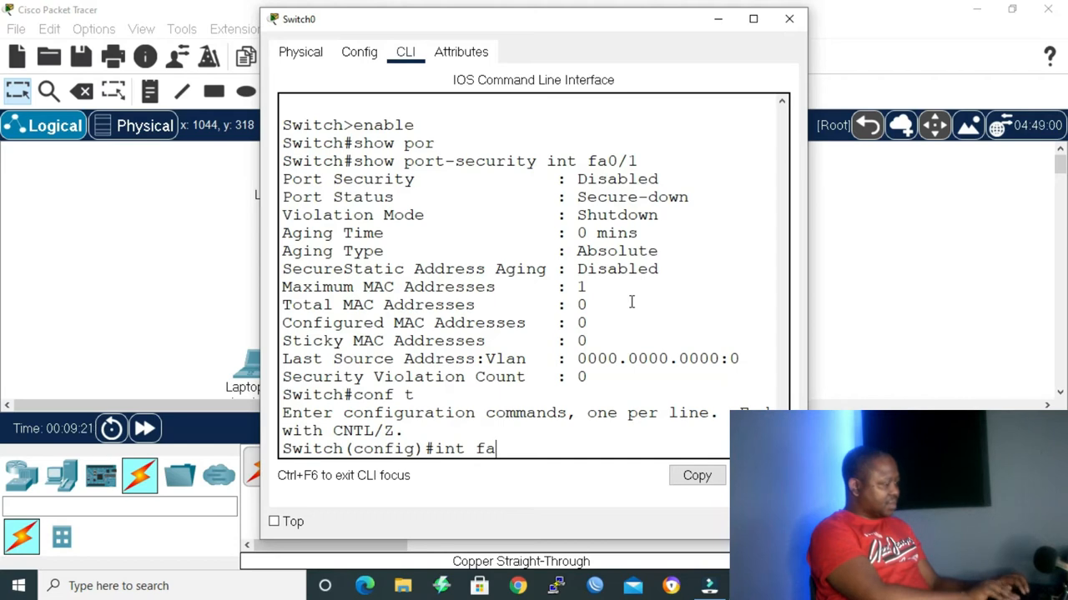
{"action": "type", "text": "0/"}
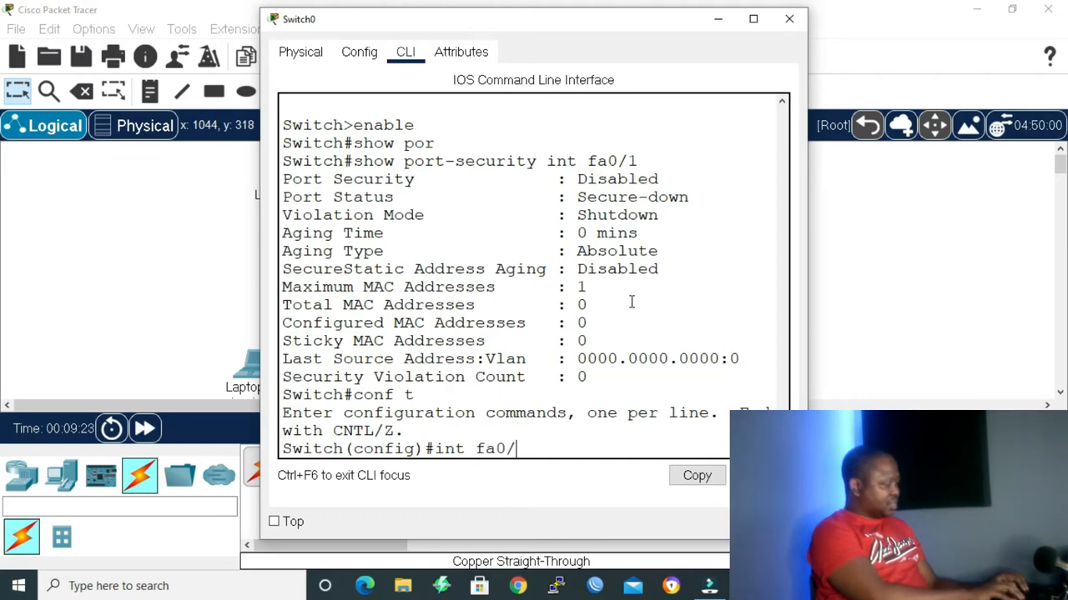
{"action": "key", "text": "Return"}
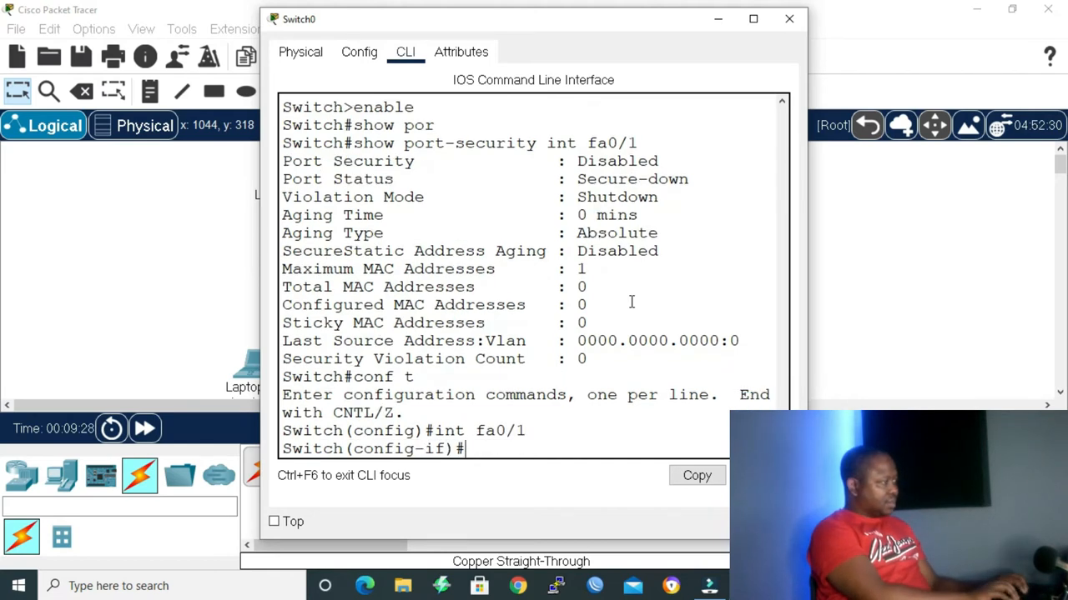
{"action": "type", "text": "s"}
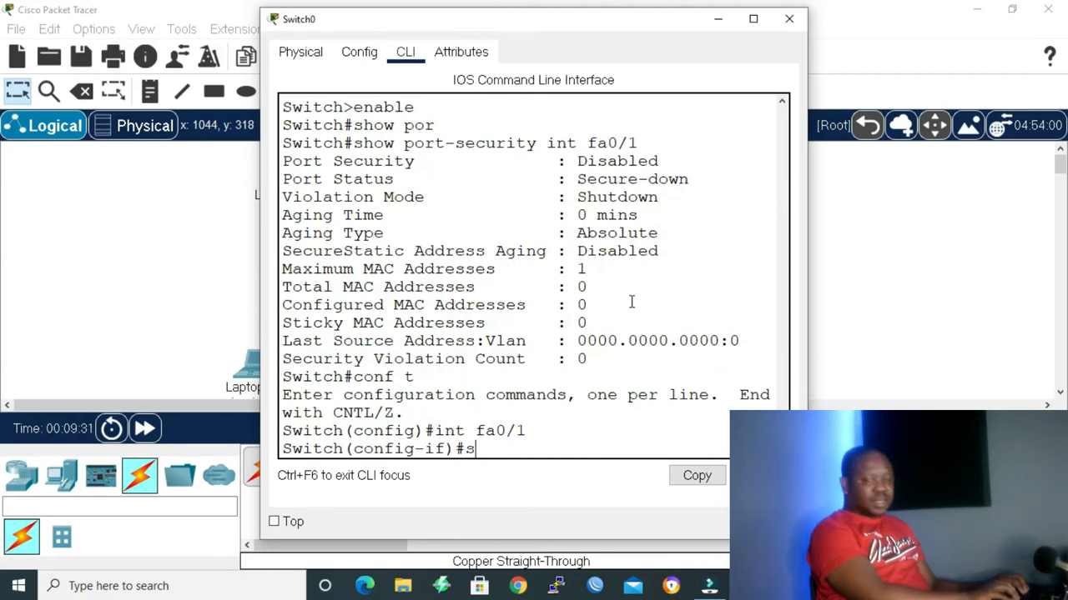